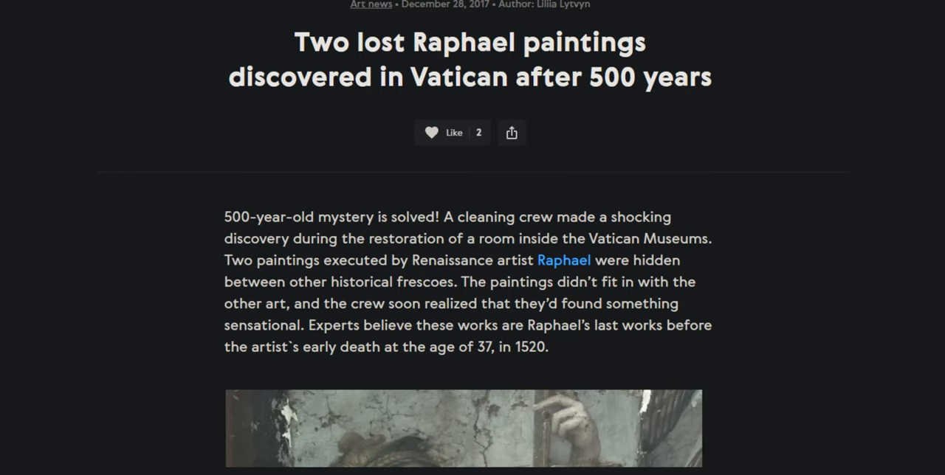
Scroll through the images to reach the close-up face and the Vatican fresco face for comparison.
scroll("down", 3)
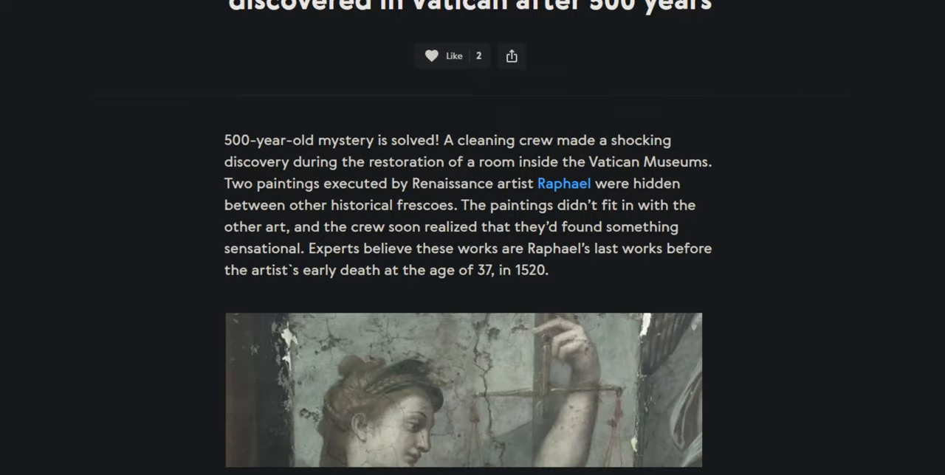
scroll("down", 3)
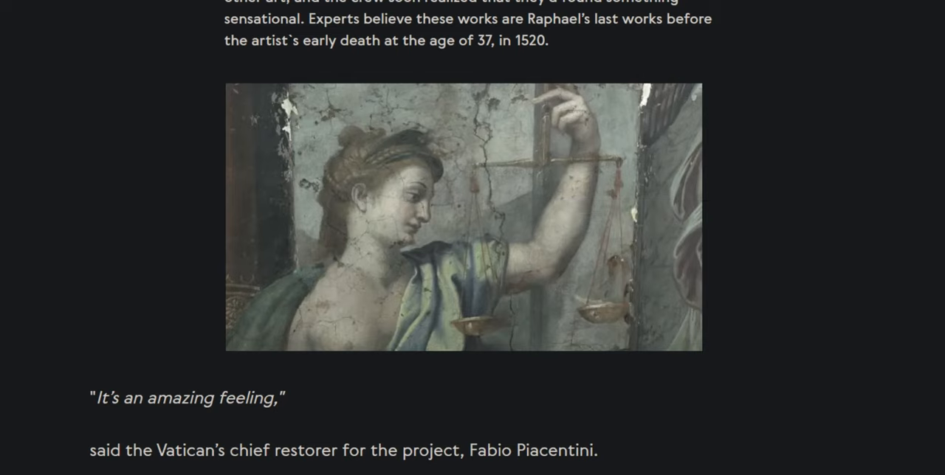
scroll("down", 3)
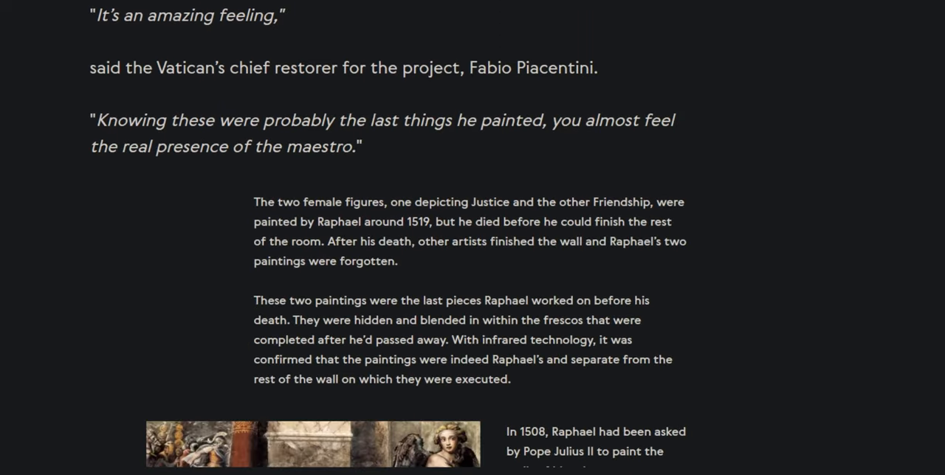
scroll("up", 3)
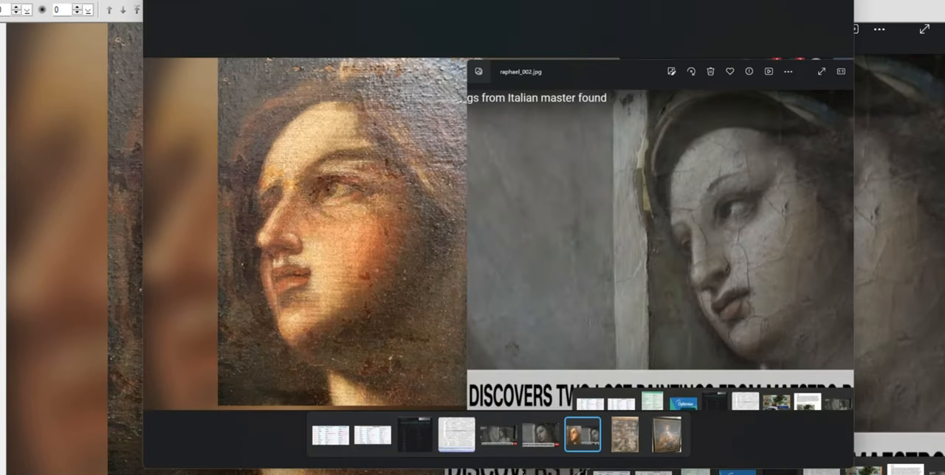
Show the photo of the whole framed painting on its own from the filmstrip.
left_click(665, 434)
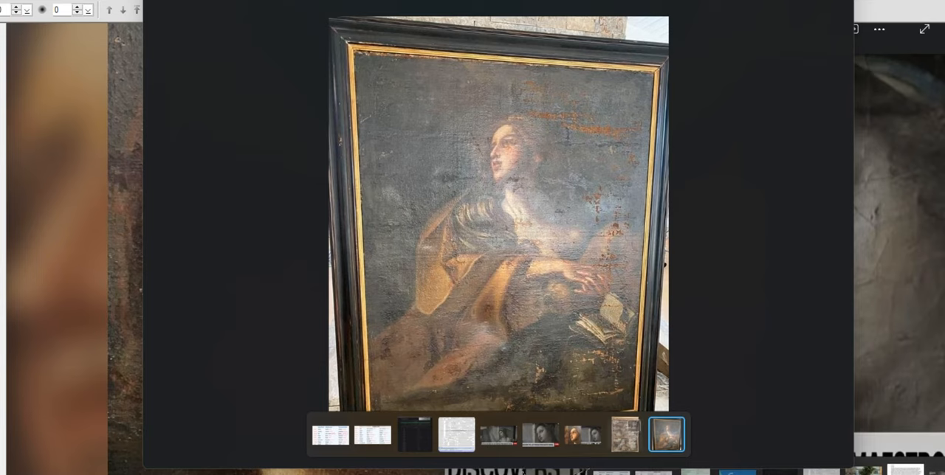
left_click(624, 434)
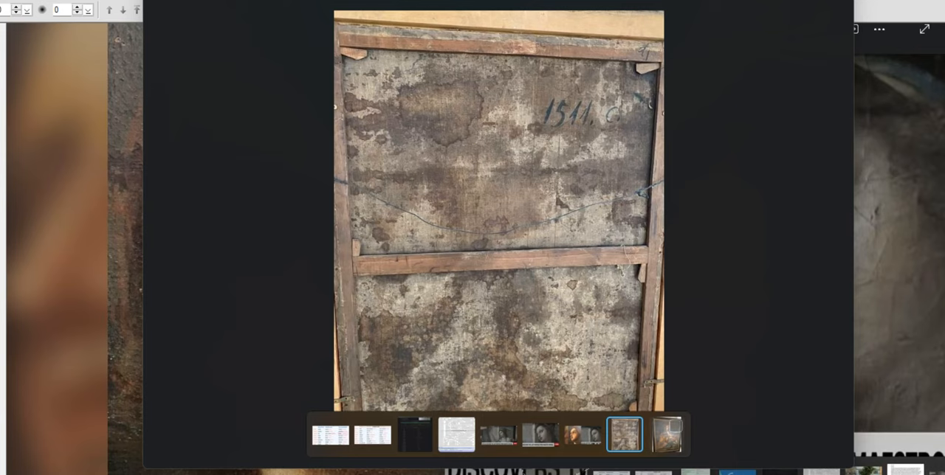
left_click(664, 435)
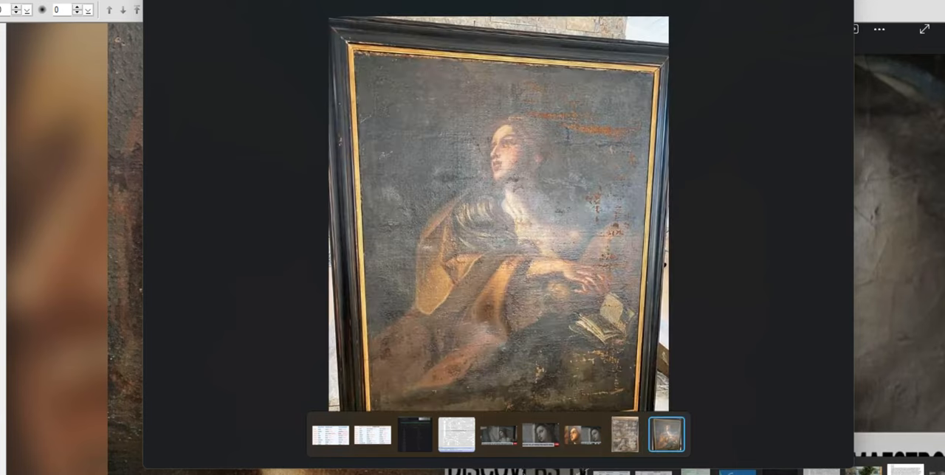